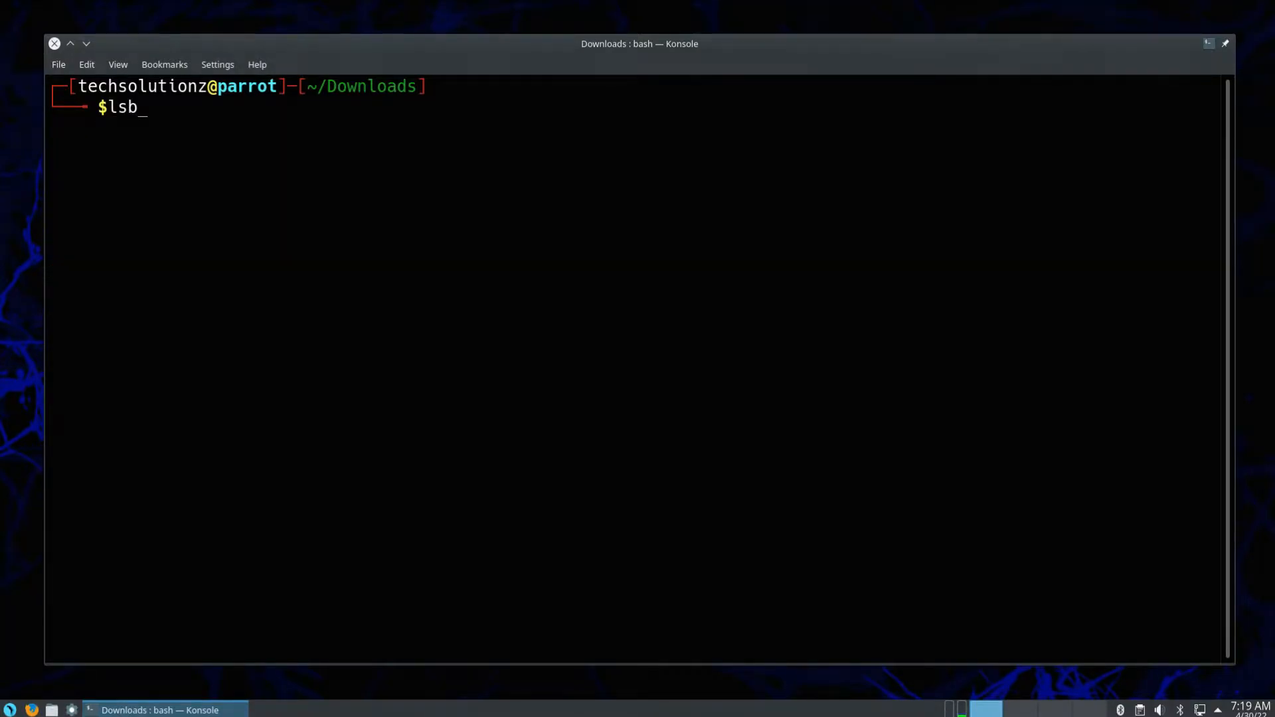
Check the release info, then add the i386 architecture with sudo dpkg --add-architecture i386.
text(_releas)
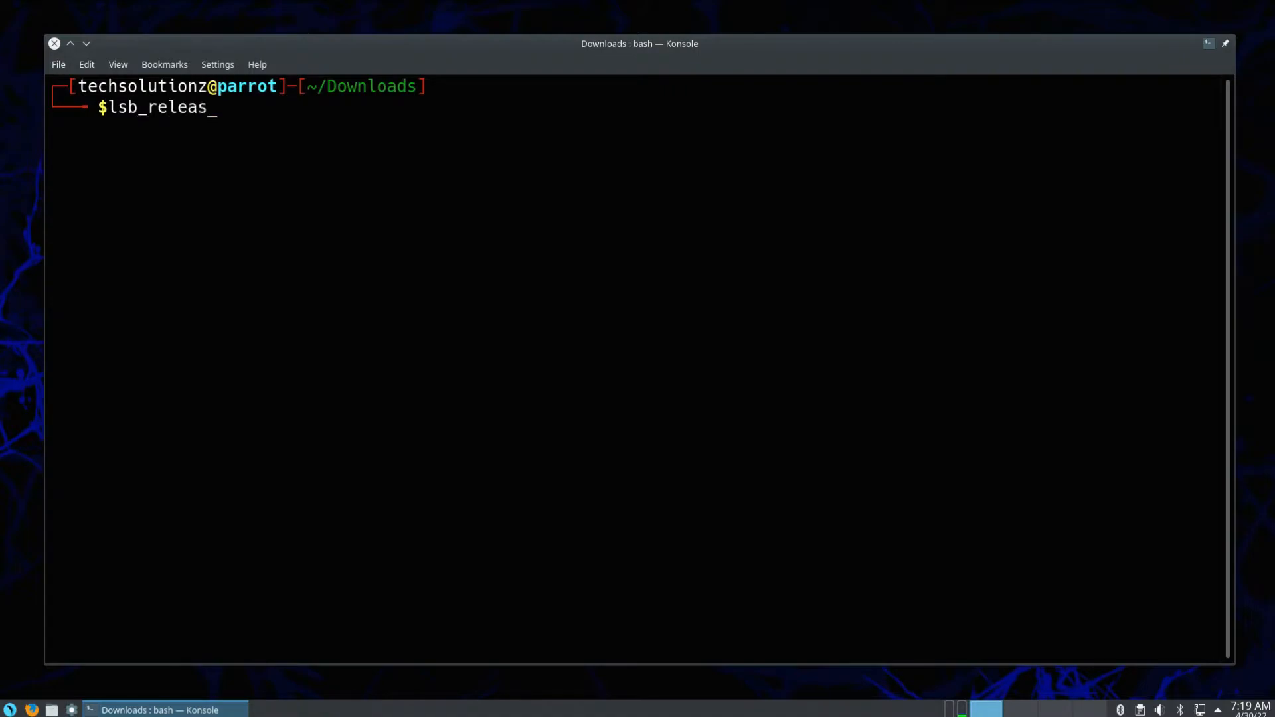
key(Return)
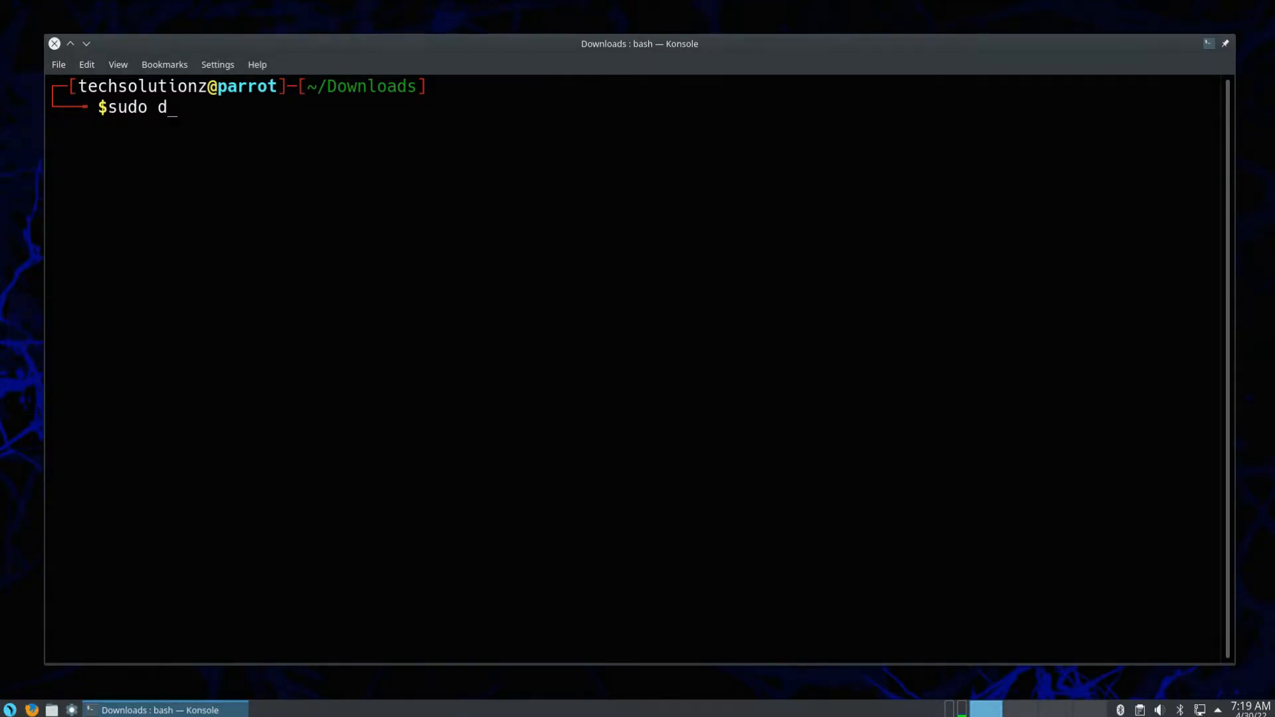
text(pkg --add-a)
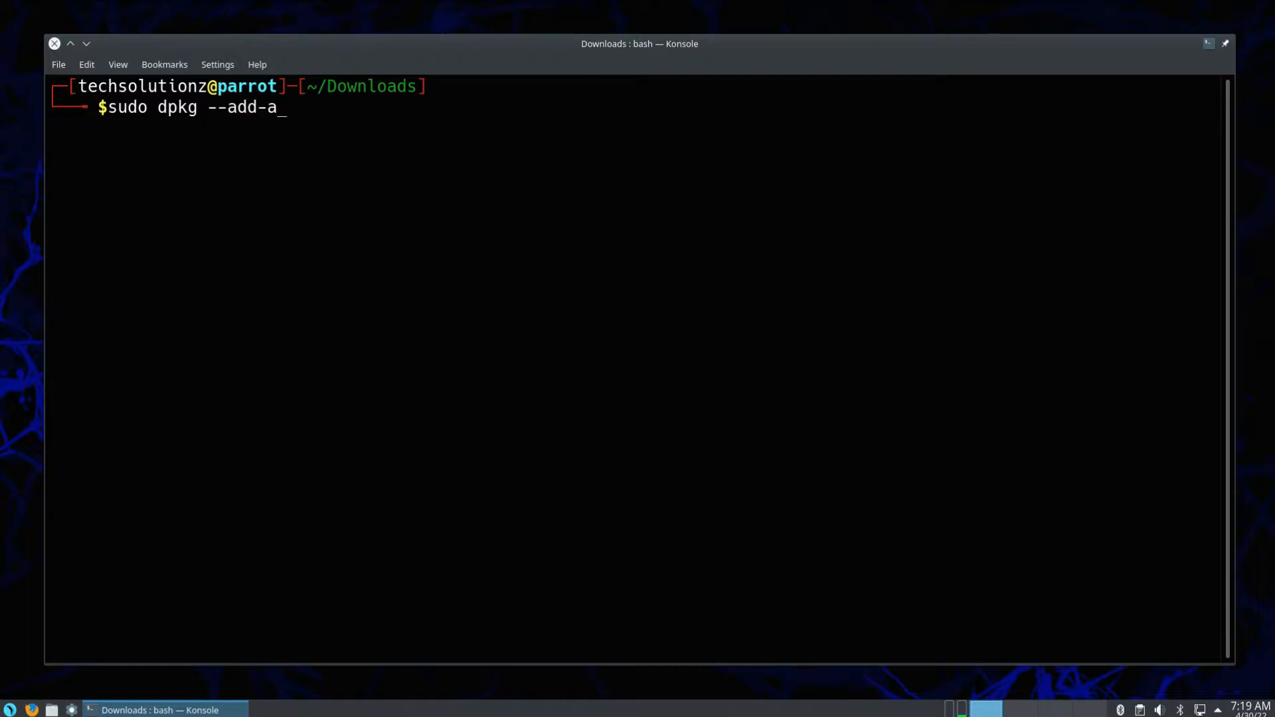
text(rchitecture i386)
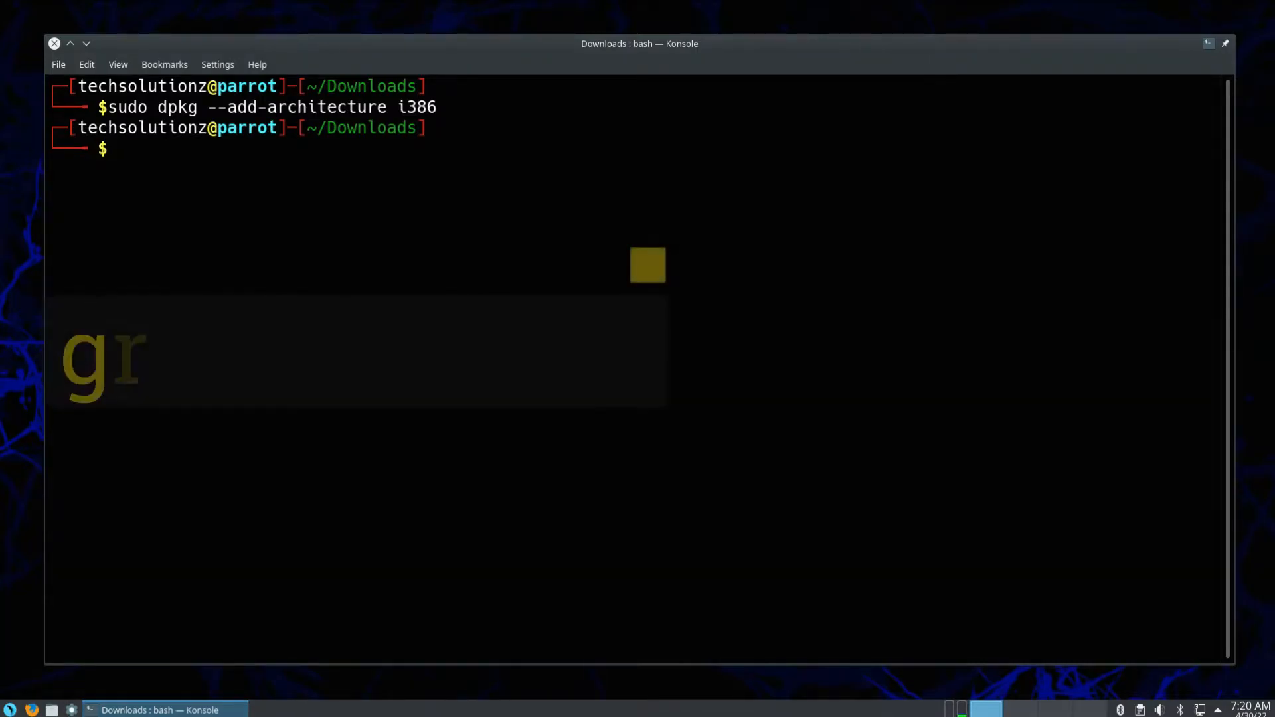
Download winehq.key from dl.winehq.org/wine-builds with wget -nc and list the directory.
text(wget -nc)
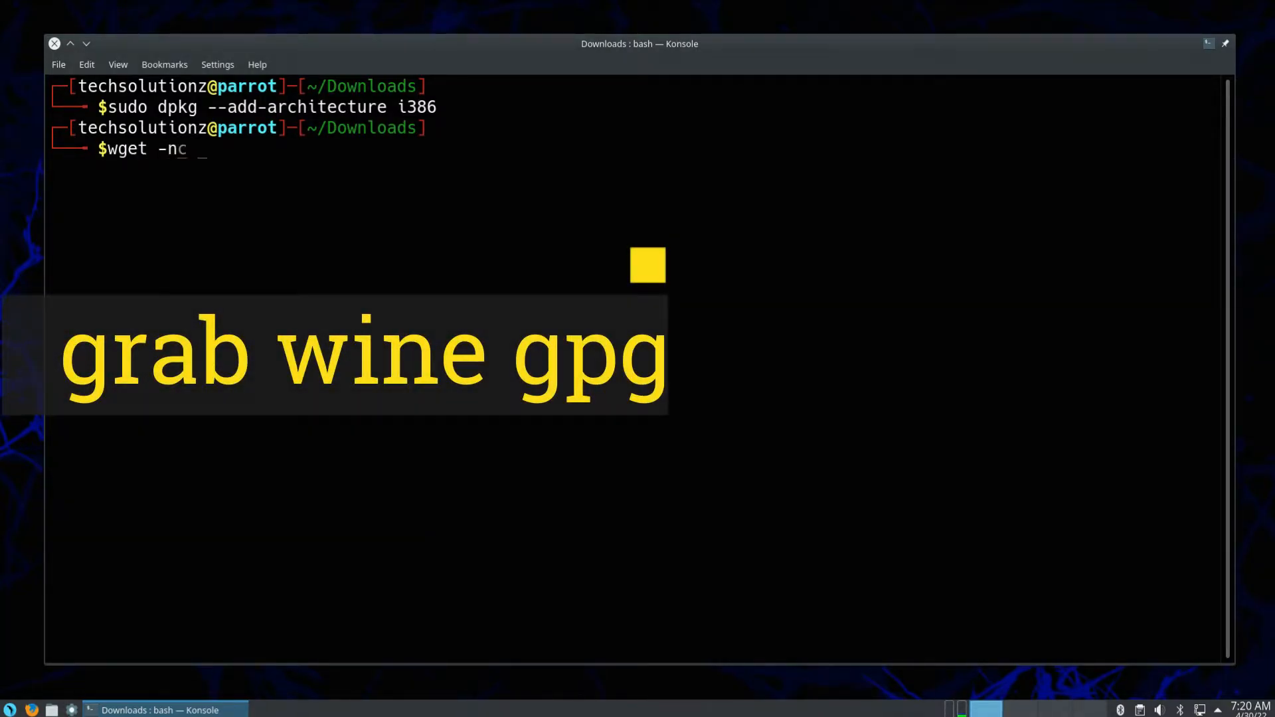
text(https://dl.)
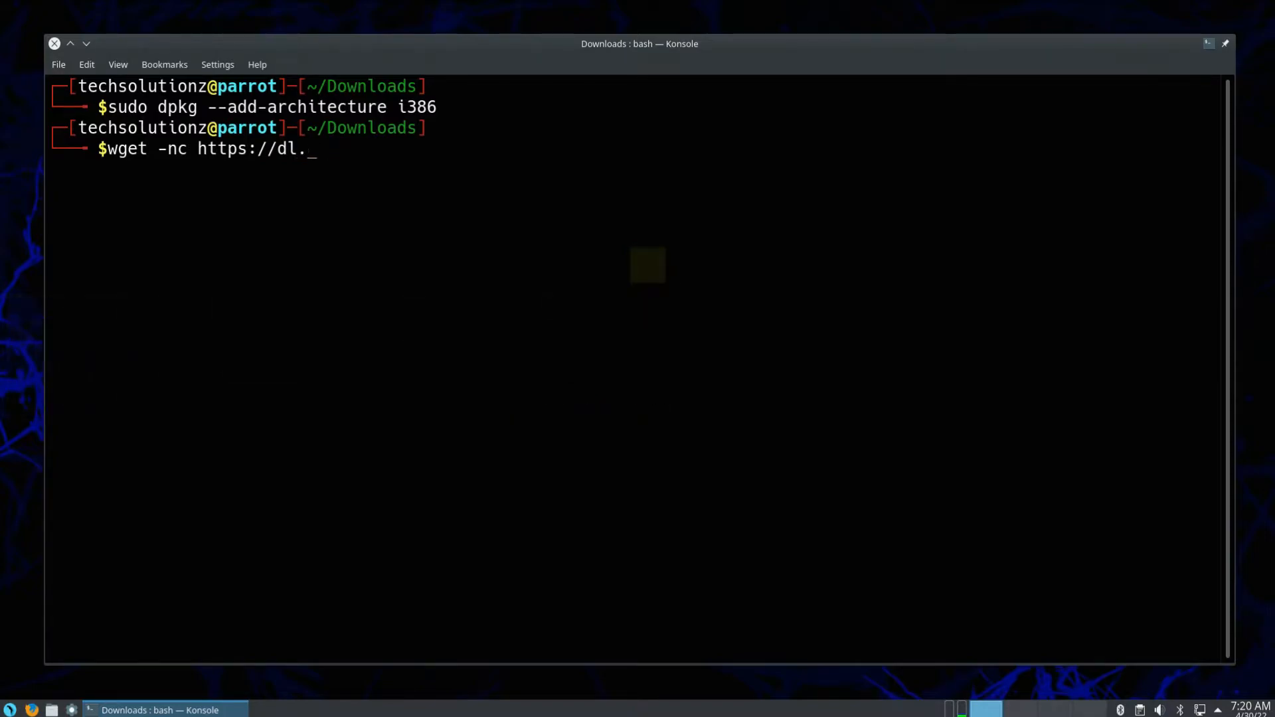
text(winehq.org/wine)
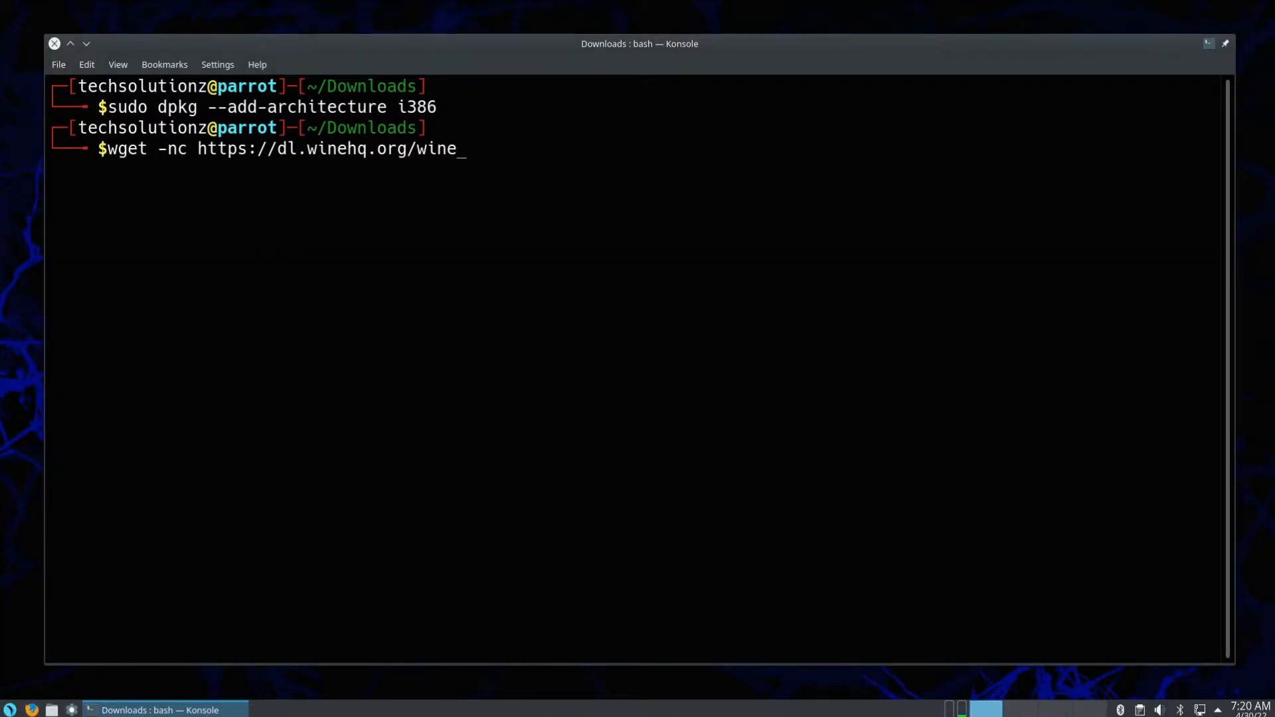
text(-builds/)
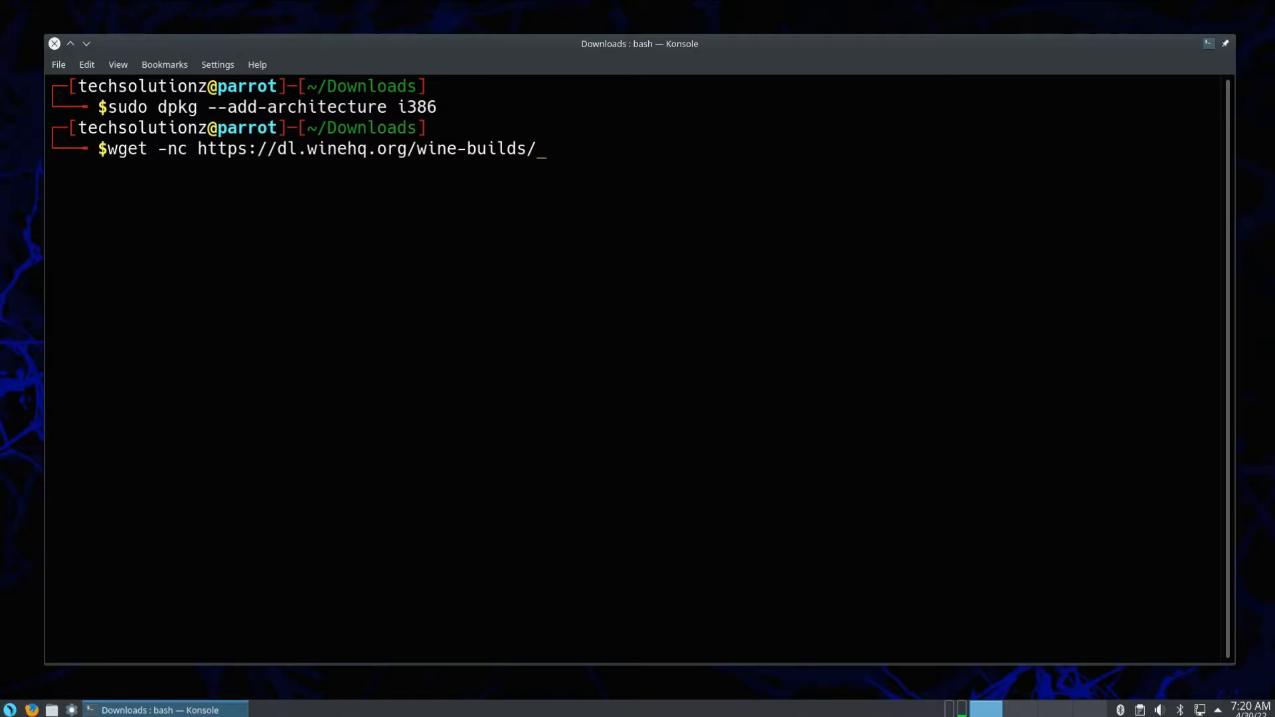
text(winehq.key)
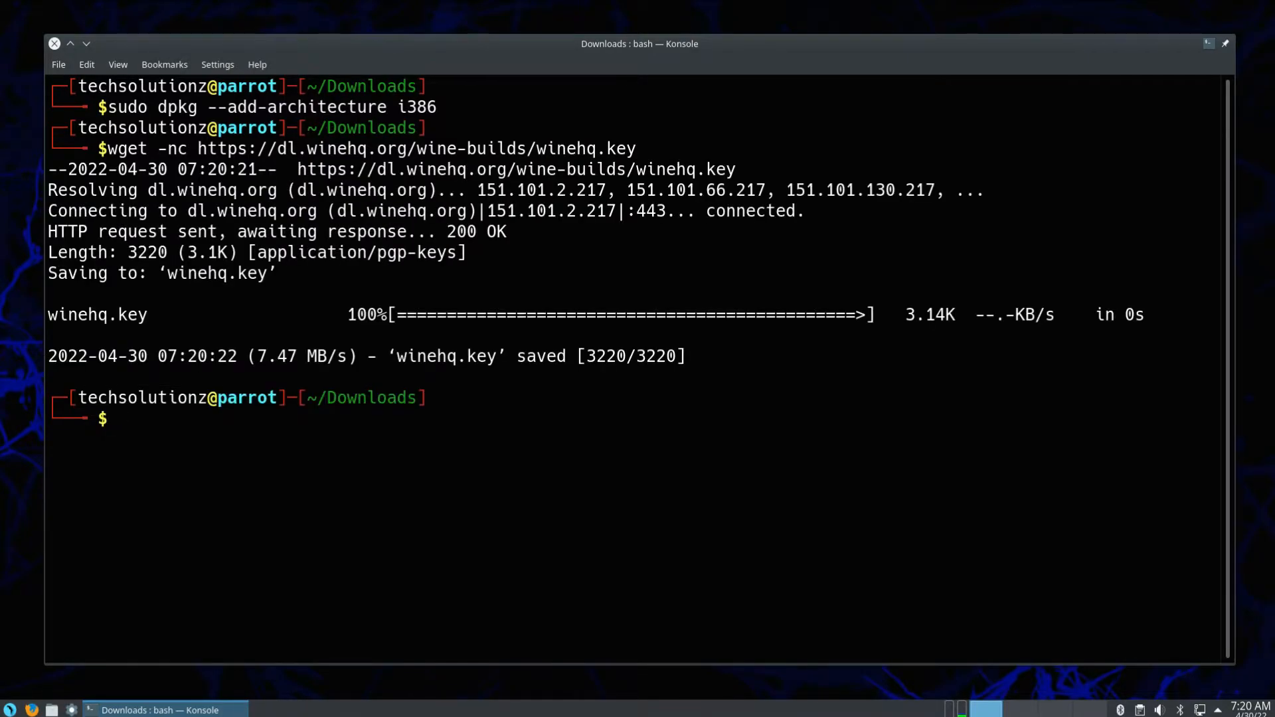
text(ls)
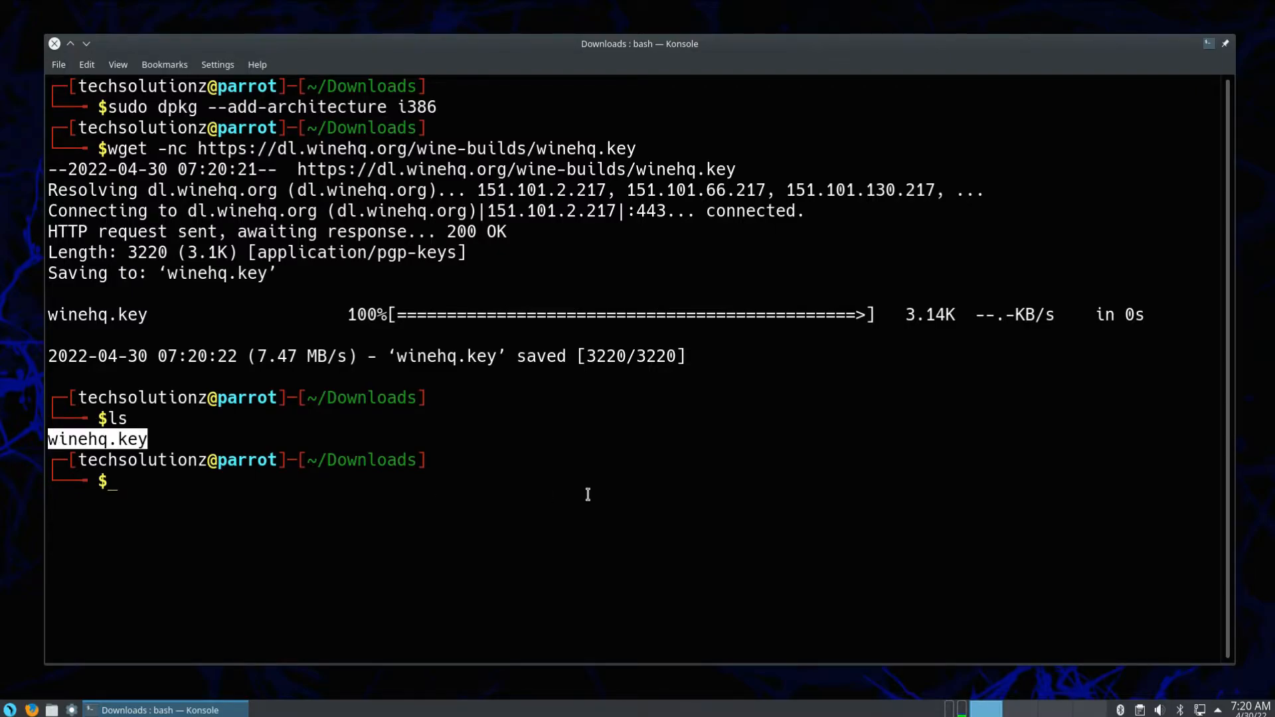
Move winehq.key to /usr/share/keyrings/winehq-archive.key with sudo mv, then clear the terminal.
text(sudo)
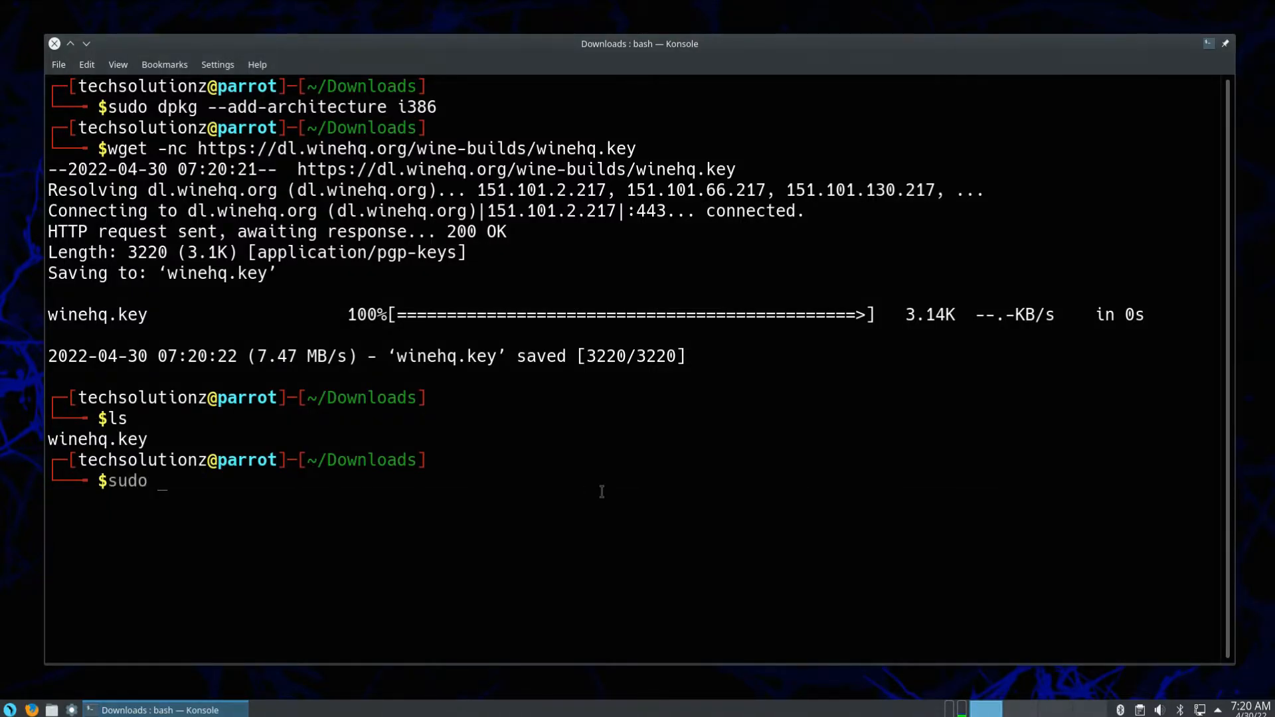
text(mv winehq.key)
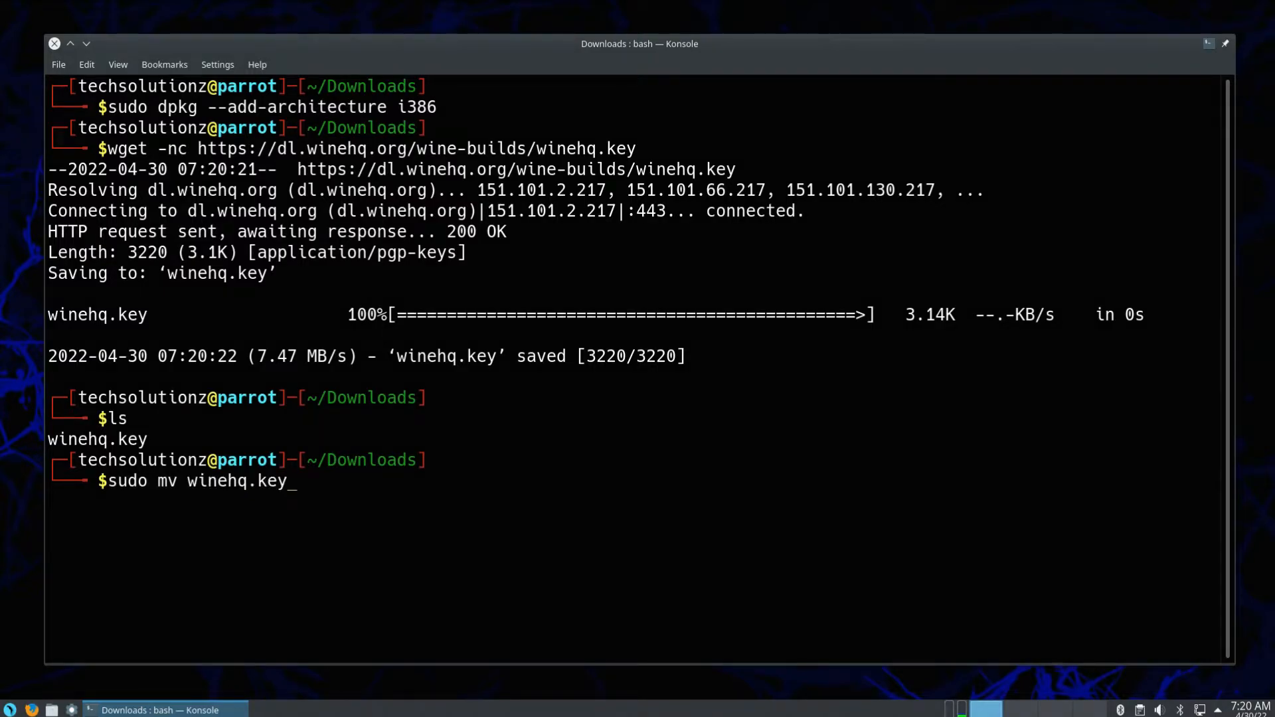
text(/usr/share/)
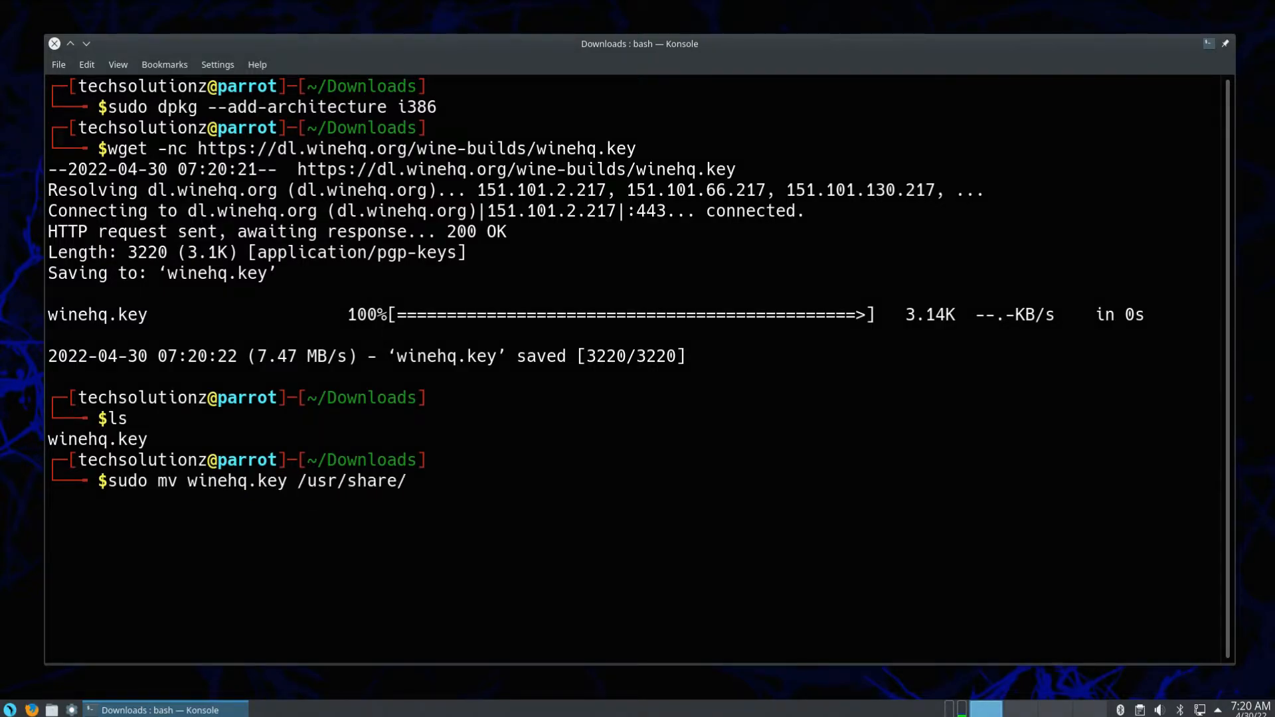
text(keyrings/winehq-archive.key)
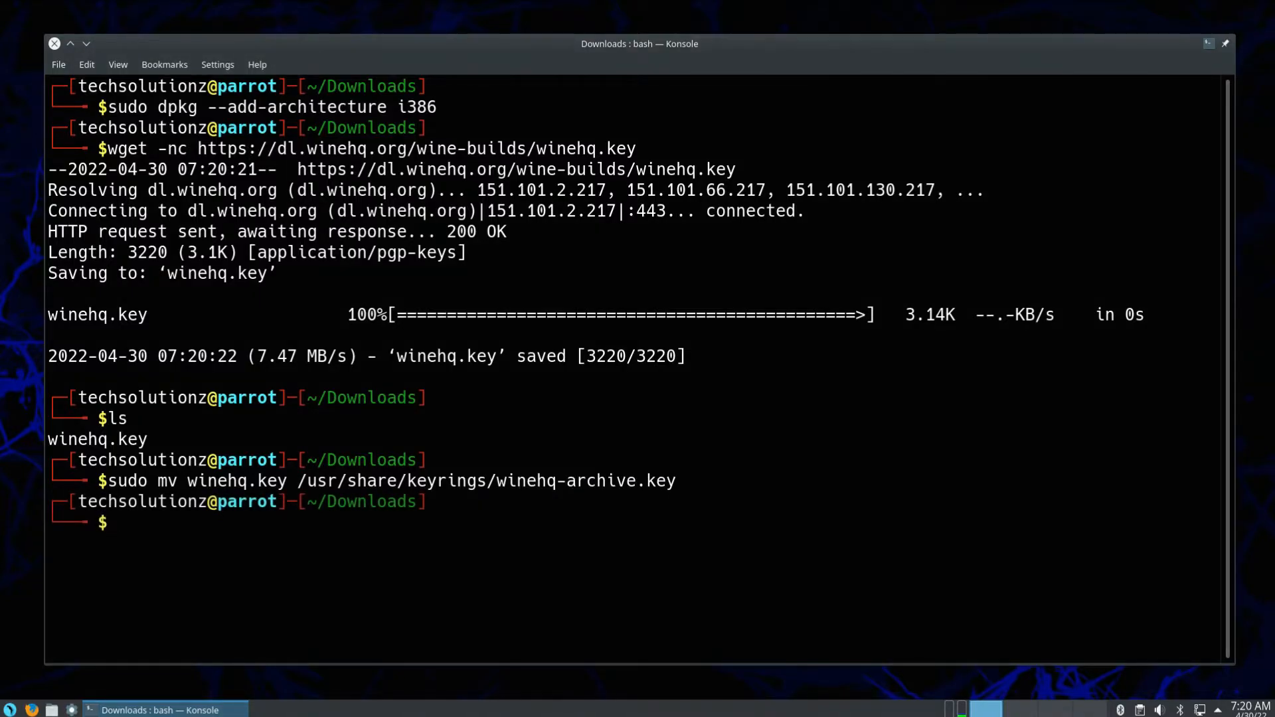
text(clear)
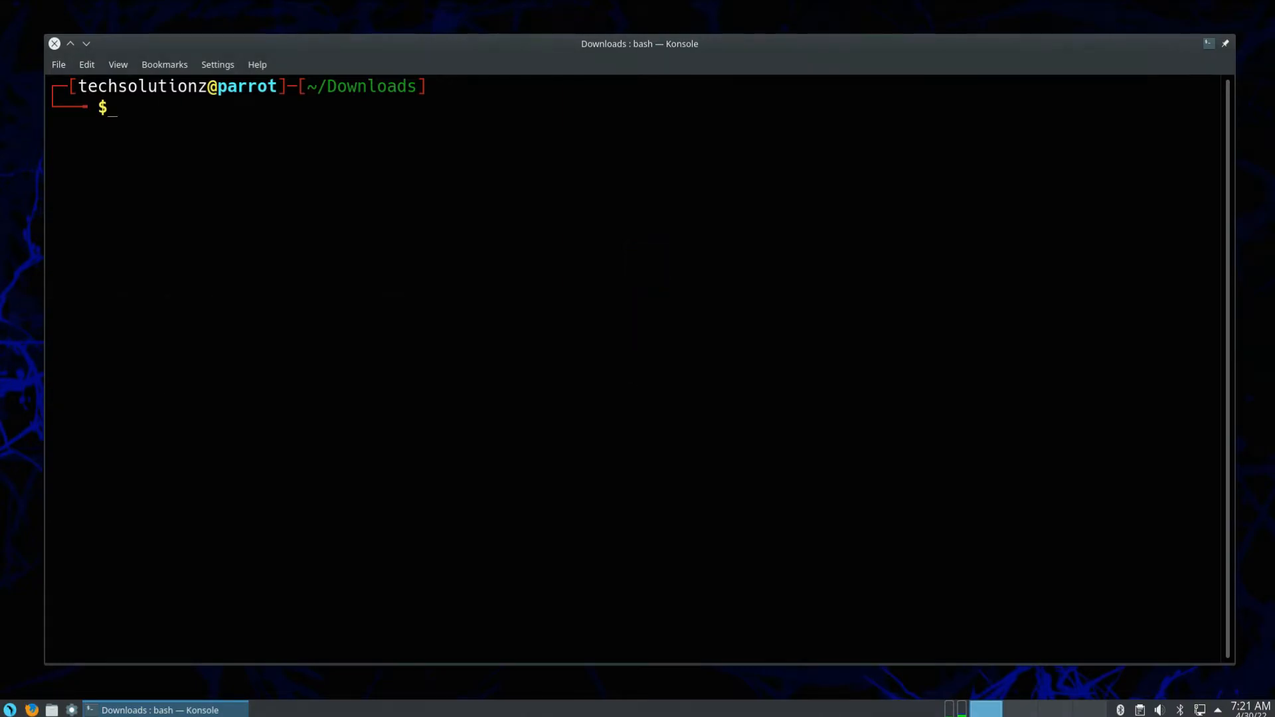
Download winehq-bullseye.sources from the WineHQ debian/dists/bullseye path with wget -nc.
text(wget)
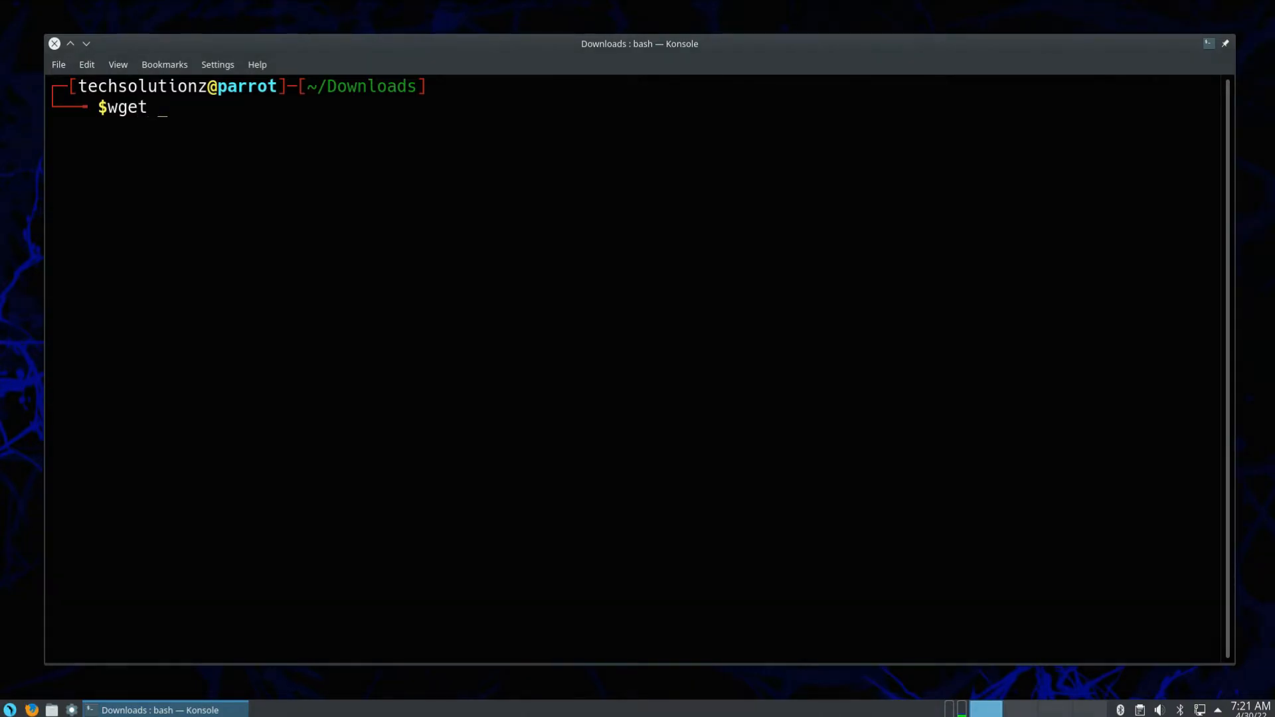
text(-nc https")
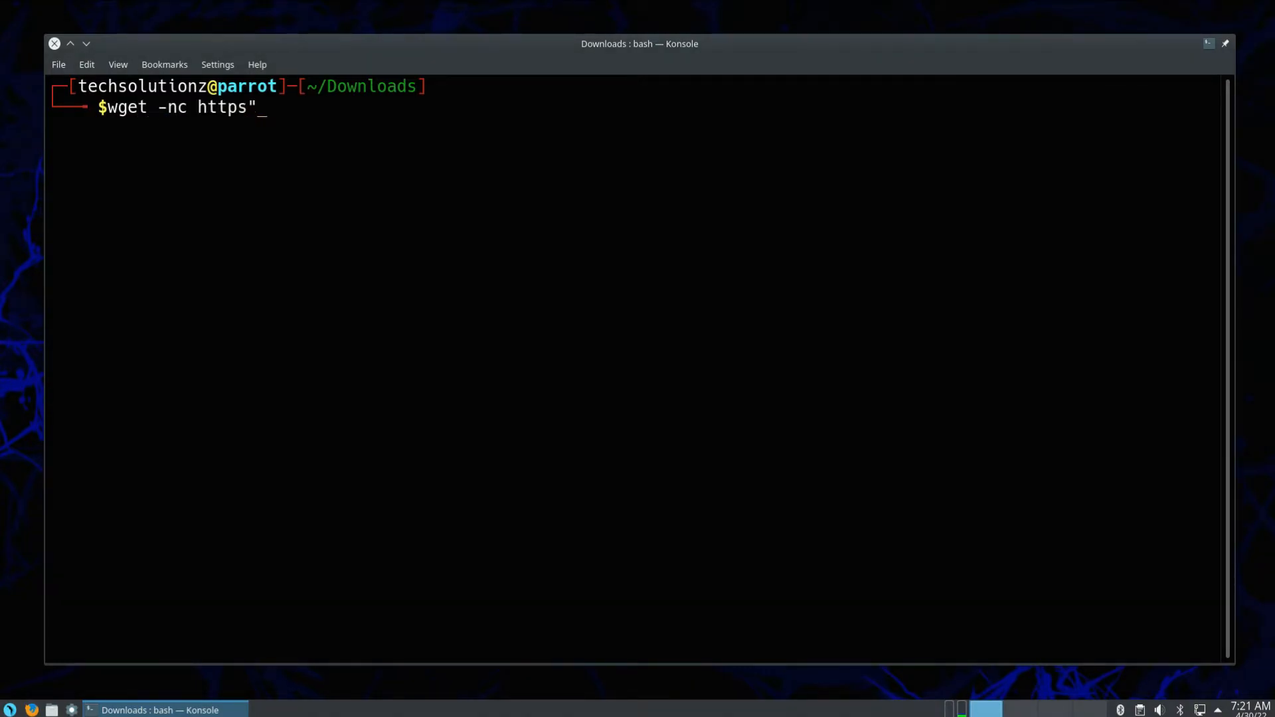
text(://dl.winehq.org/)
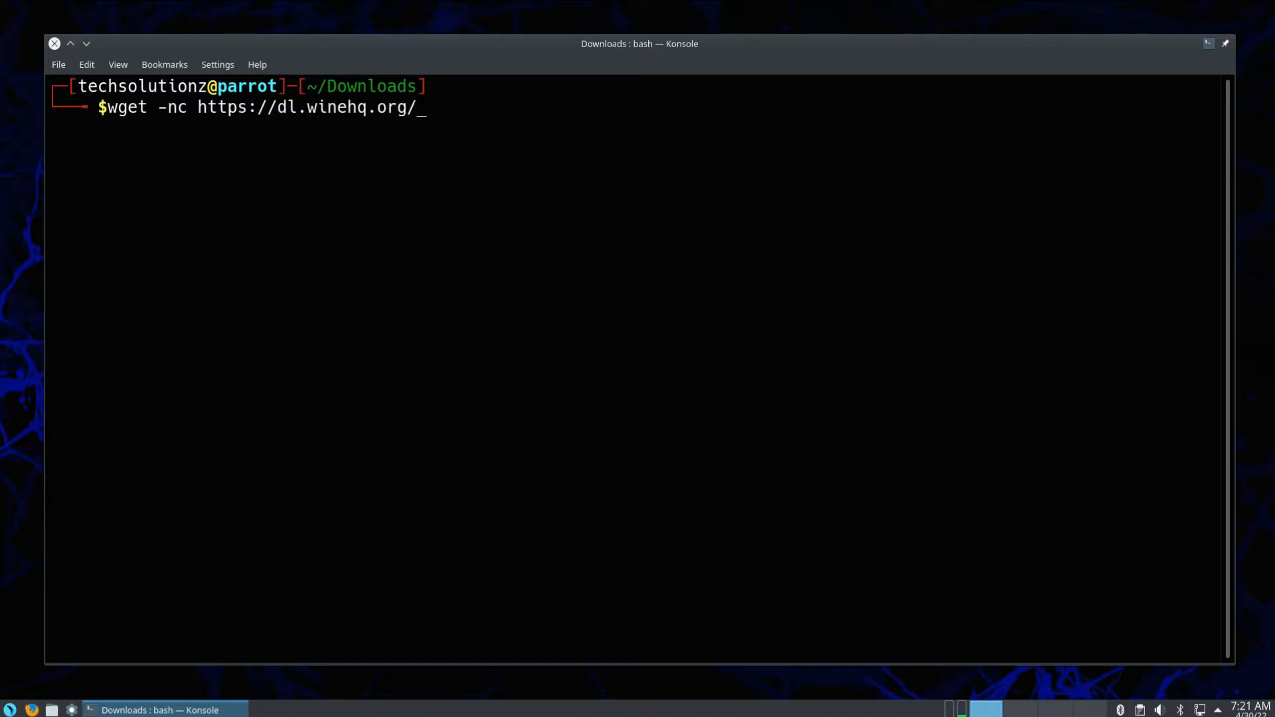
text(wine-builds/de)
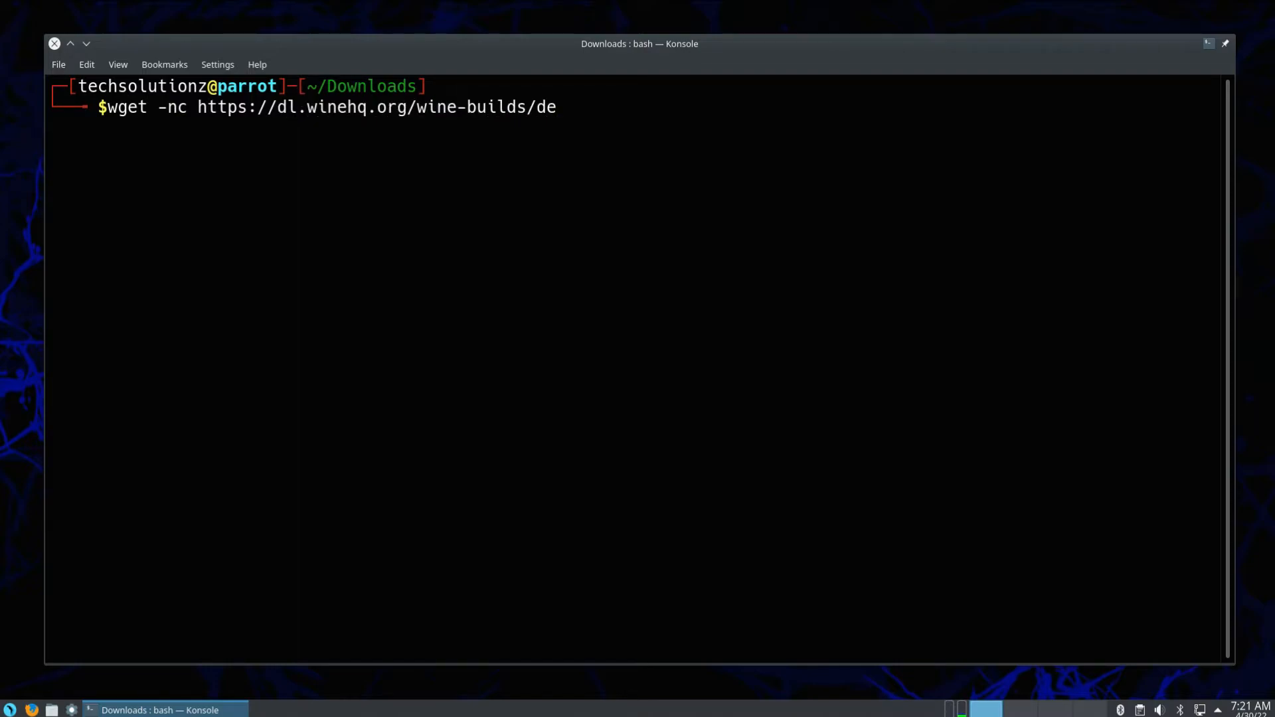
text(bian/dists/b)
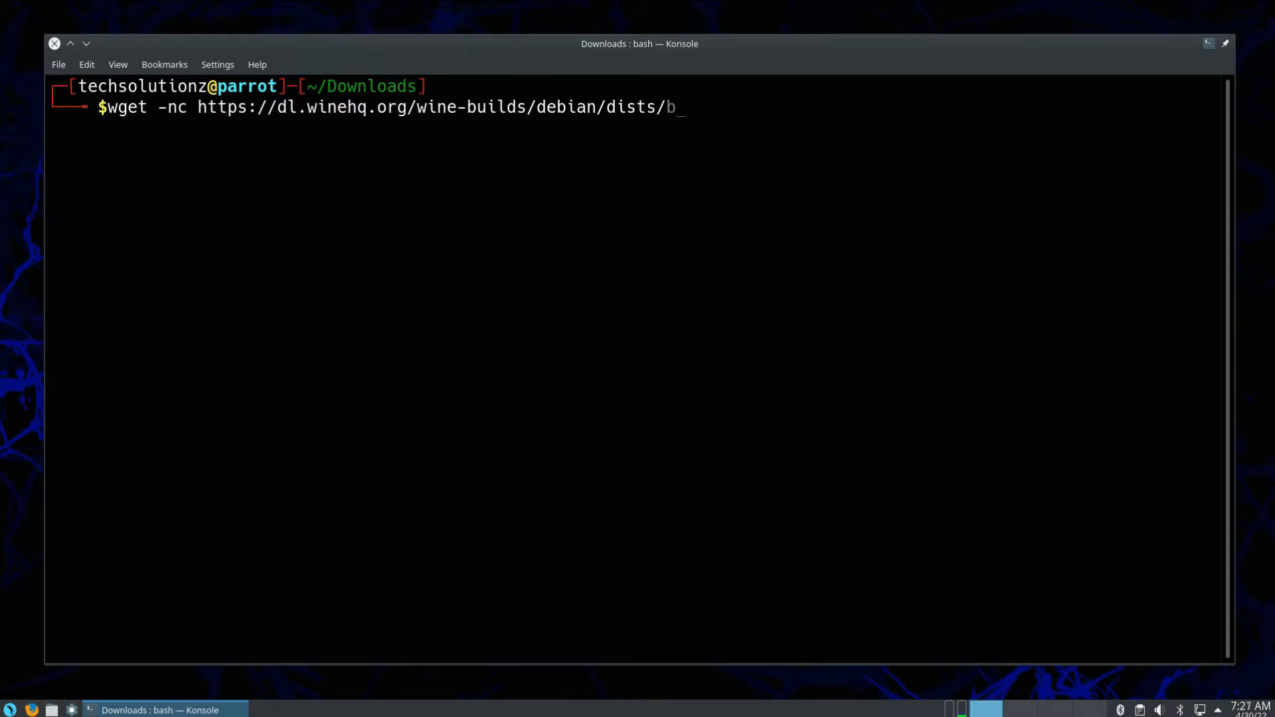
text(ullseye/)
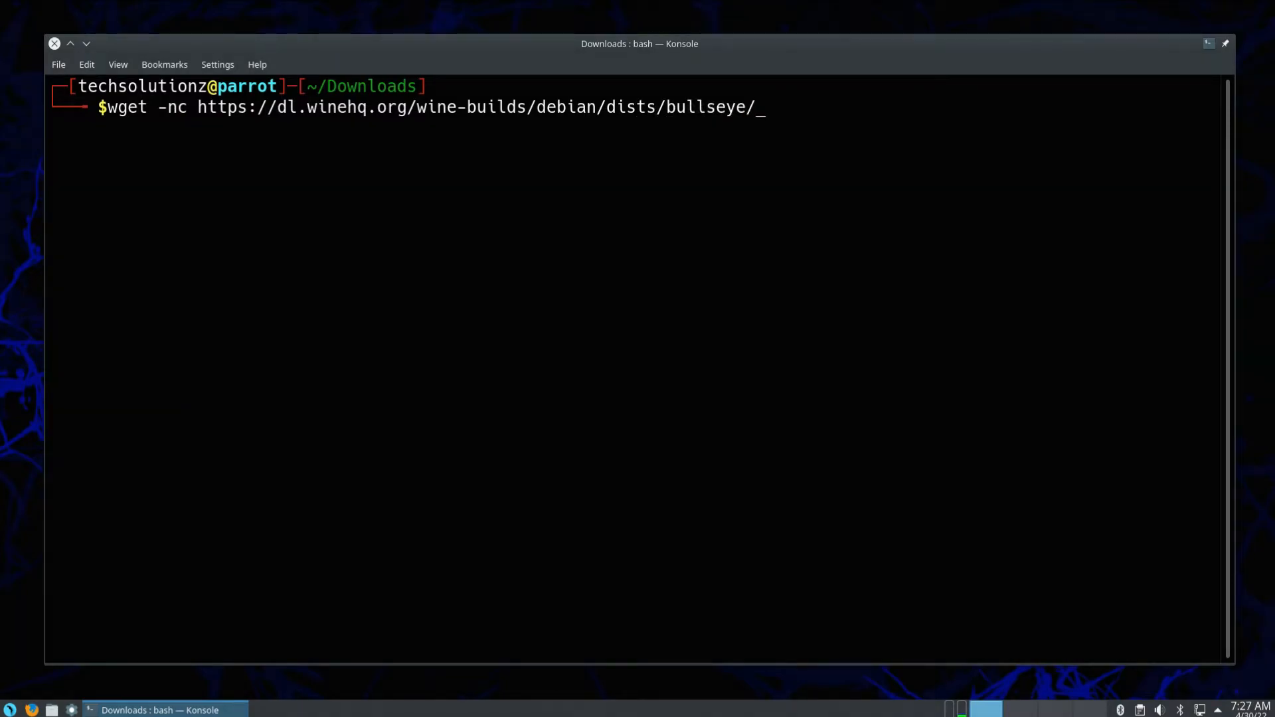
text(winehq-bullseye.source)
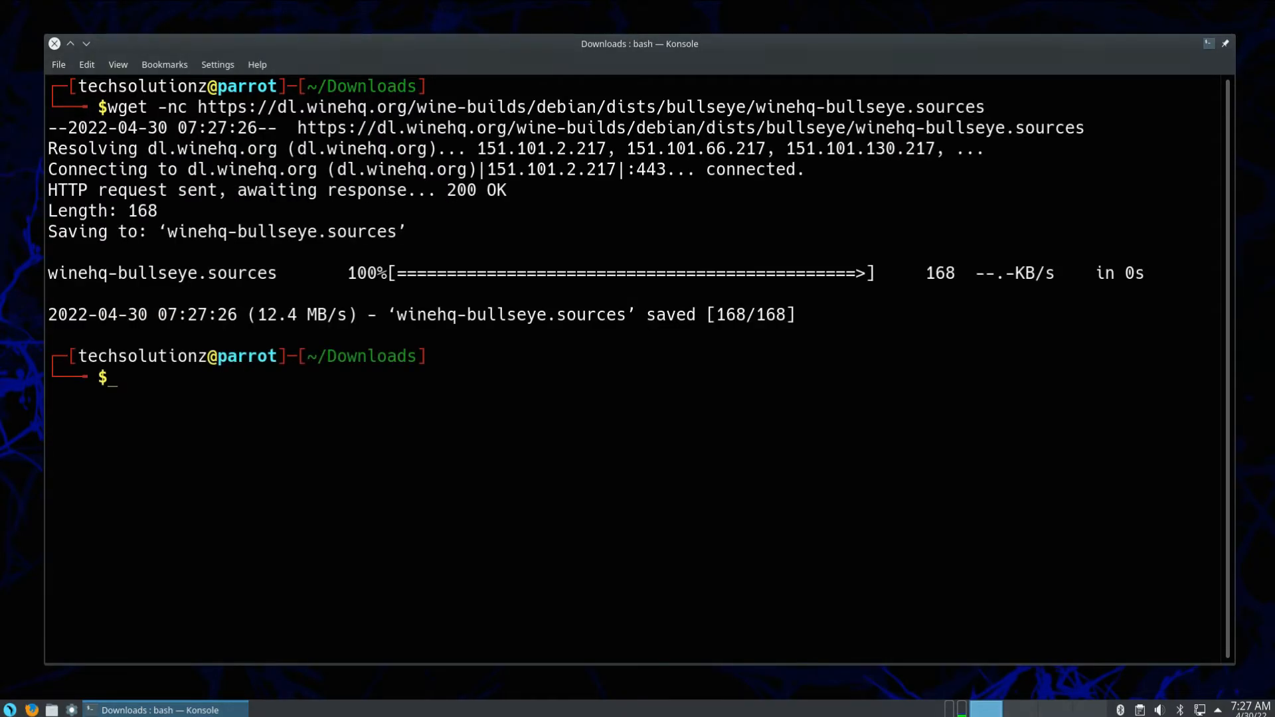
Move winehq-bullseye.sources to /etc/apt/sources.list.d/ and run sudo apt update.
text(sudo mv winehq)
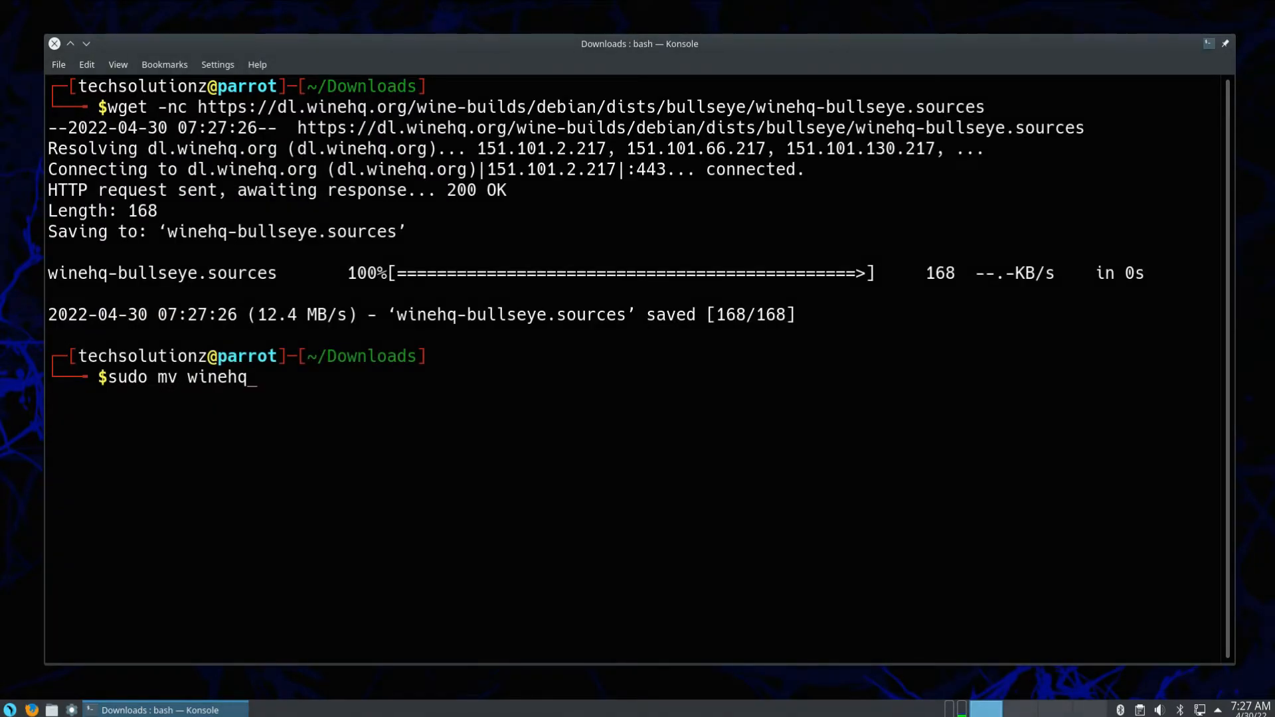
text(-bullseye.sources /)
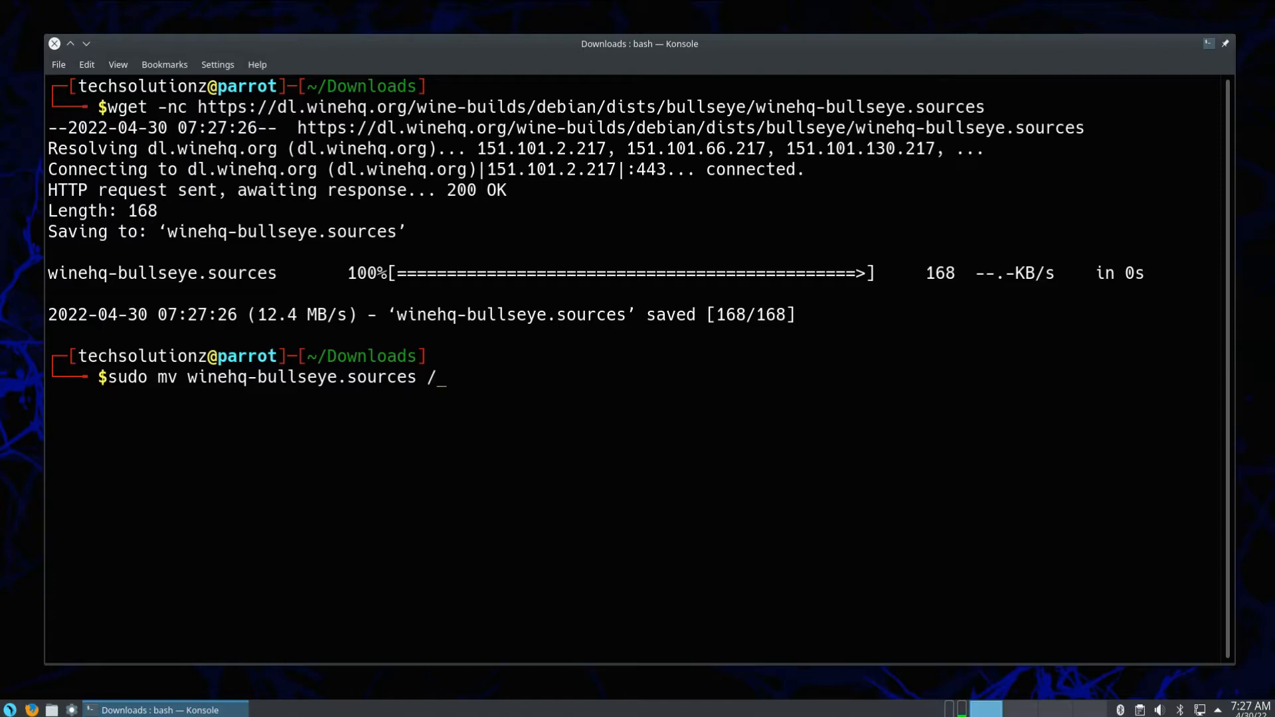
text(etc/apt/sources.list.d/)
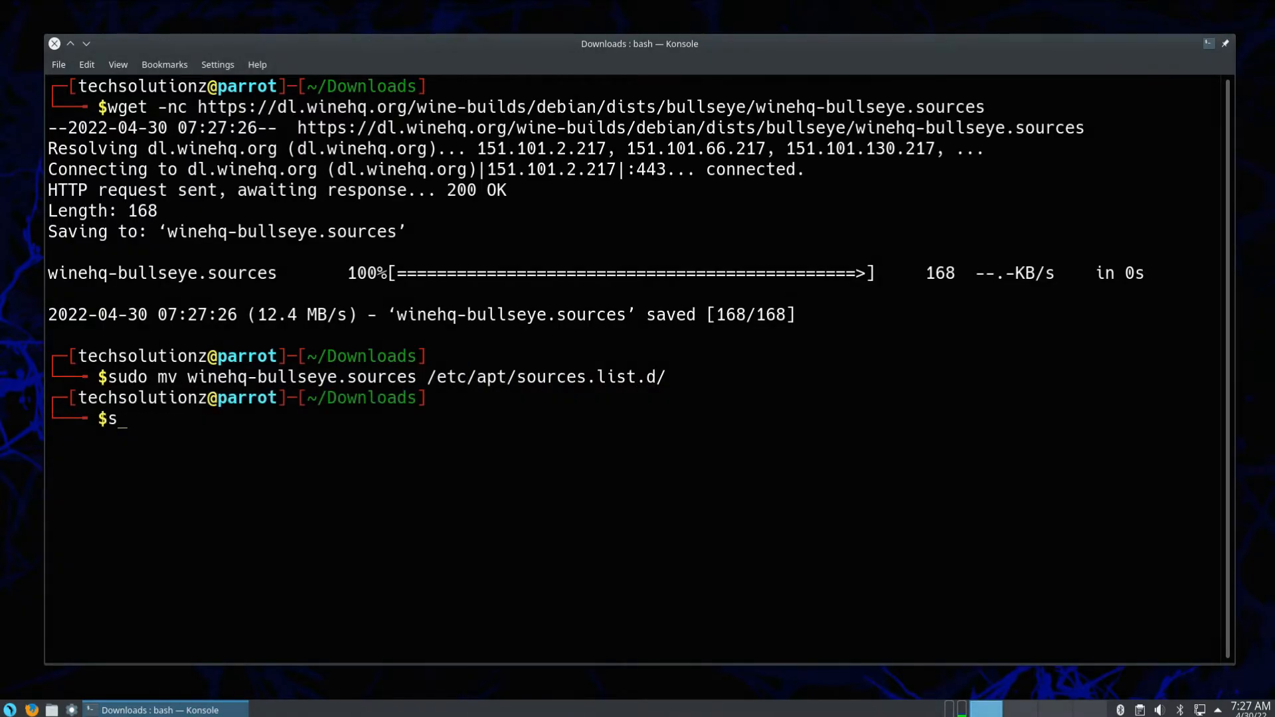
text(sudo apt update)
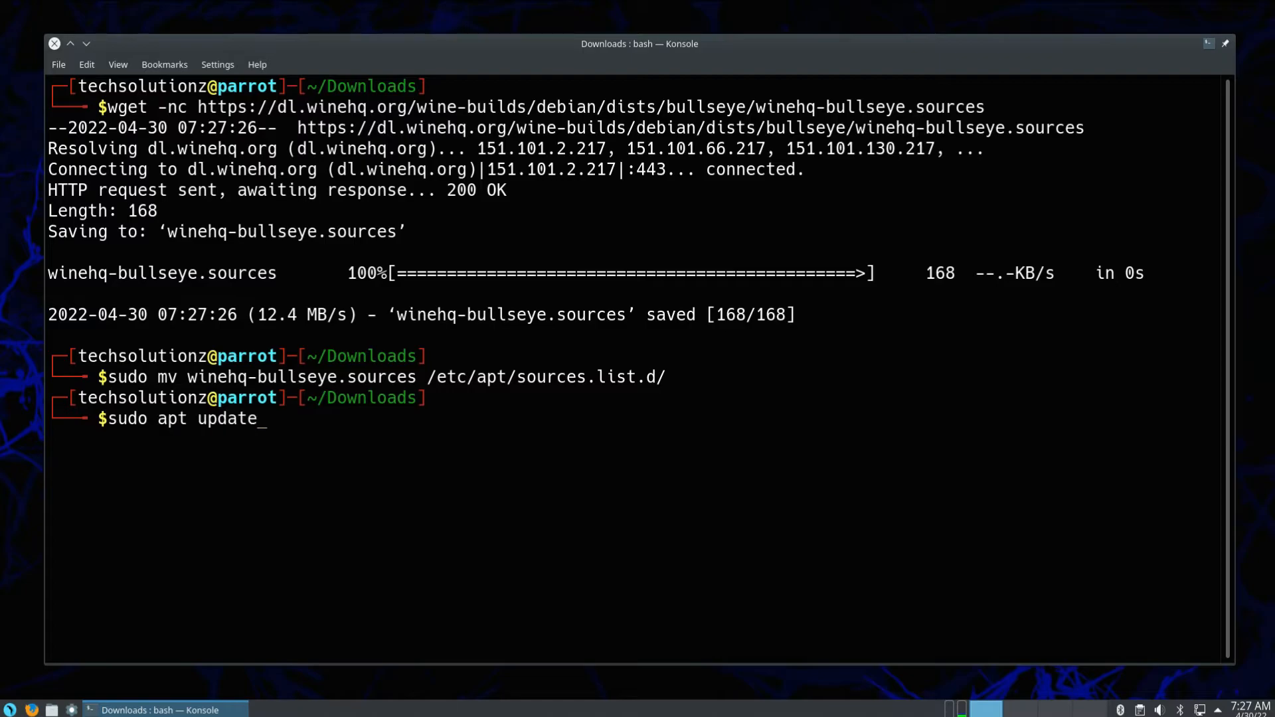
key(Return)
text(sudo apt install --install-recommends winehq-devel)
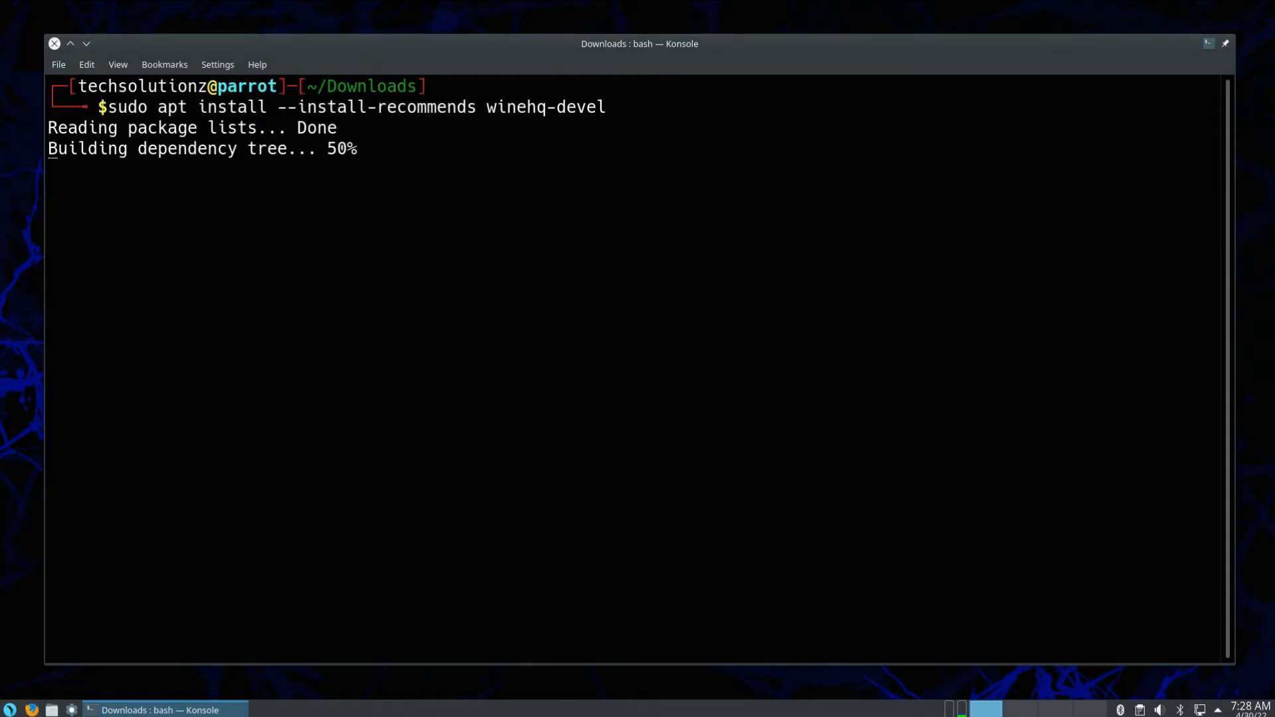
Answer Y to proceed with installing winehq-devel 7.7 and its recommended packages.
text(Y)
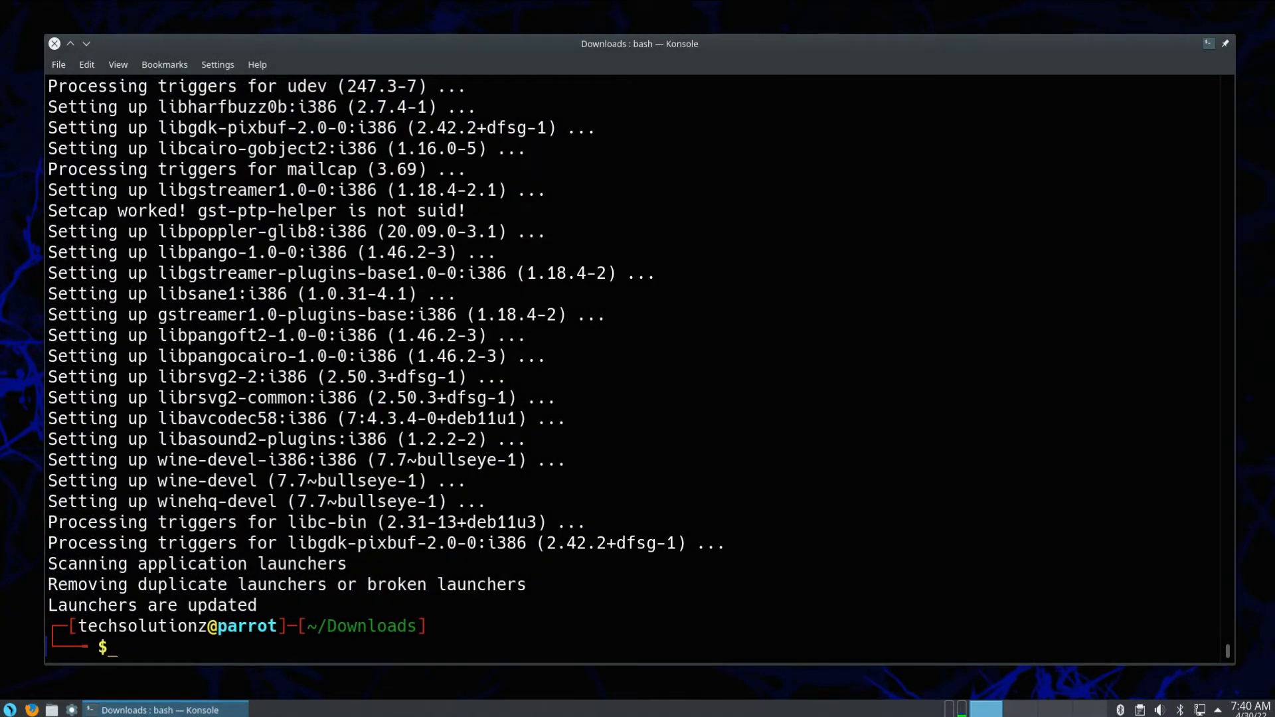
Verify wine --version reports wine-7.7, launch winecfg and close the configuration window with OK.
text(wine)
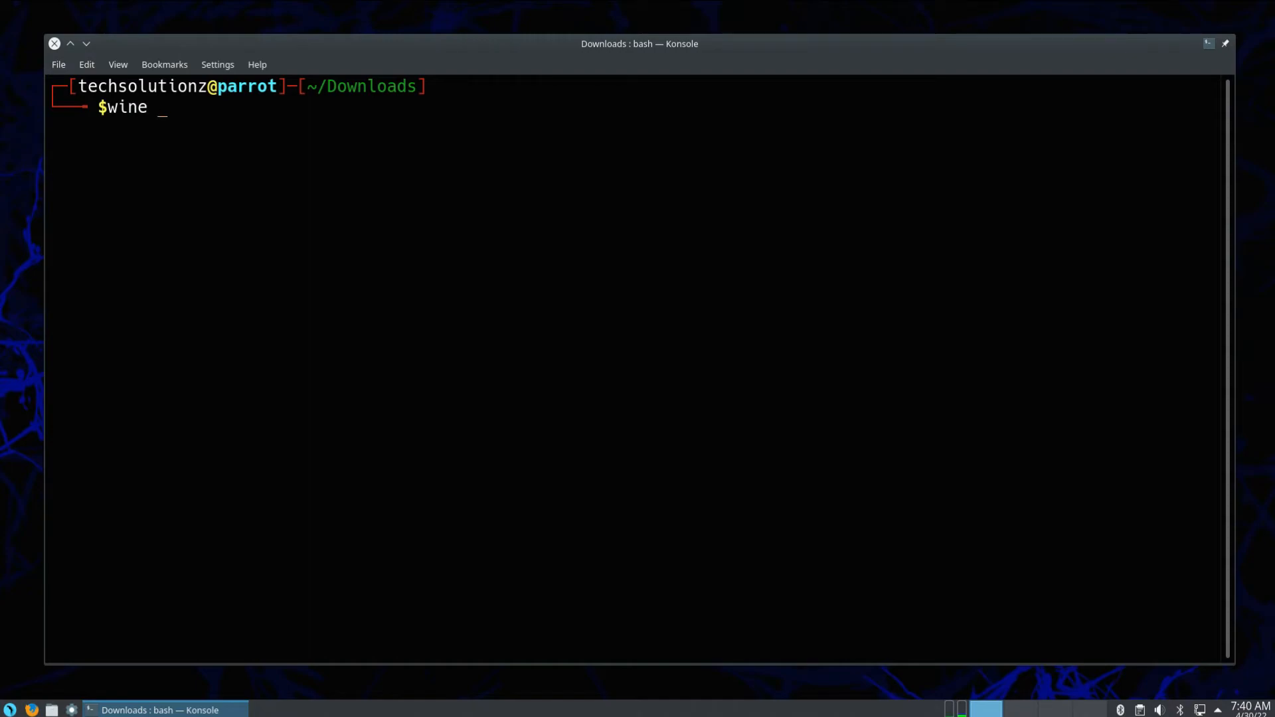
text(--version)
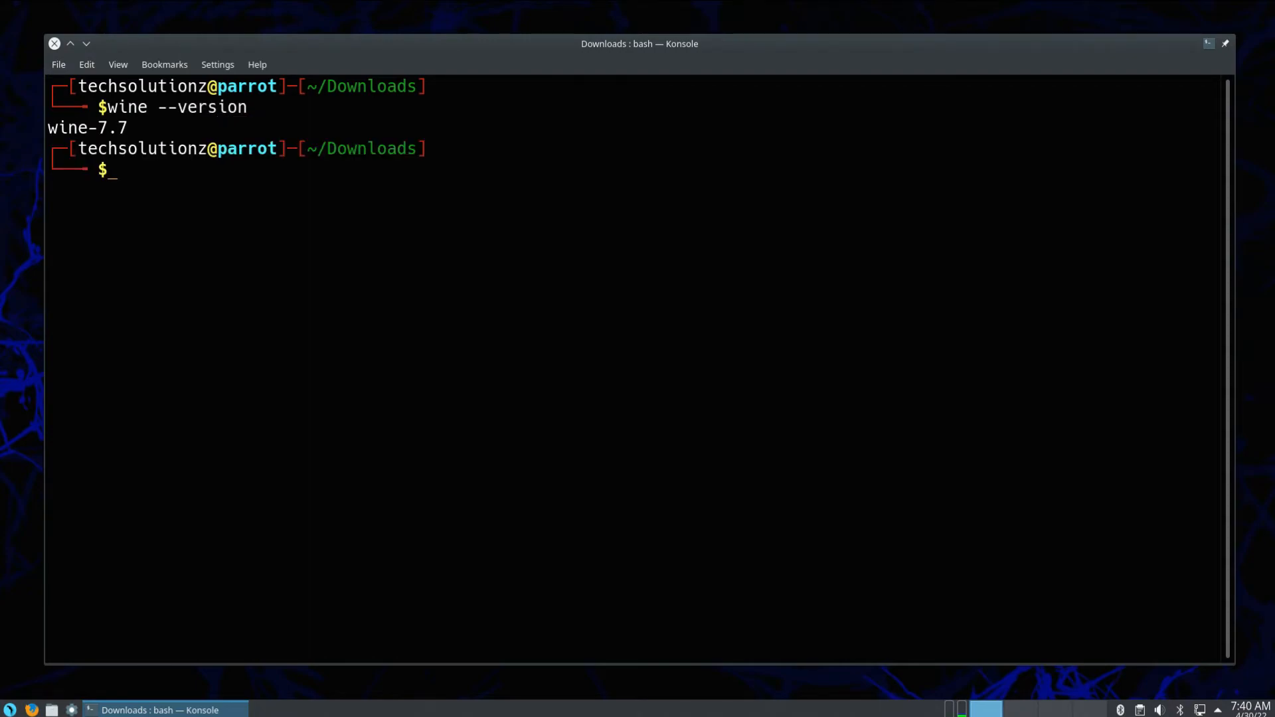
text(winecfg)
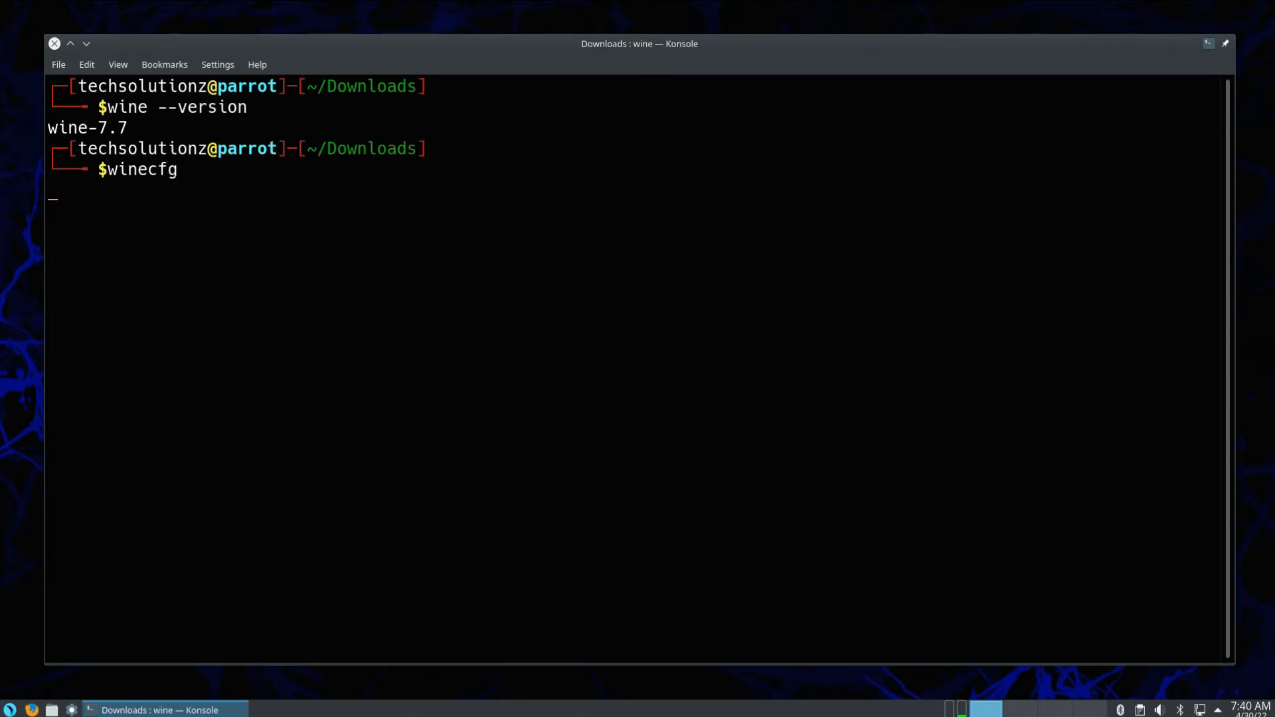
key(Return)
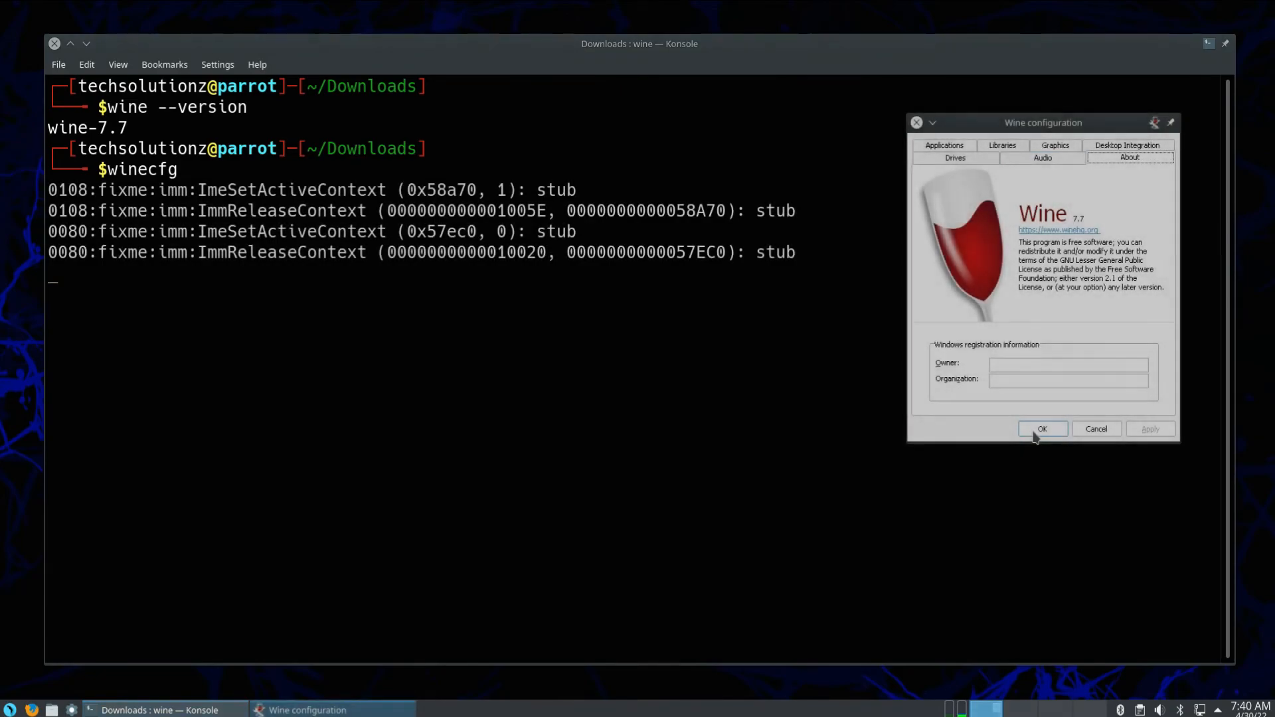
click(1041, 429)
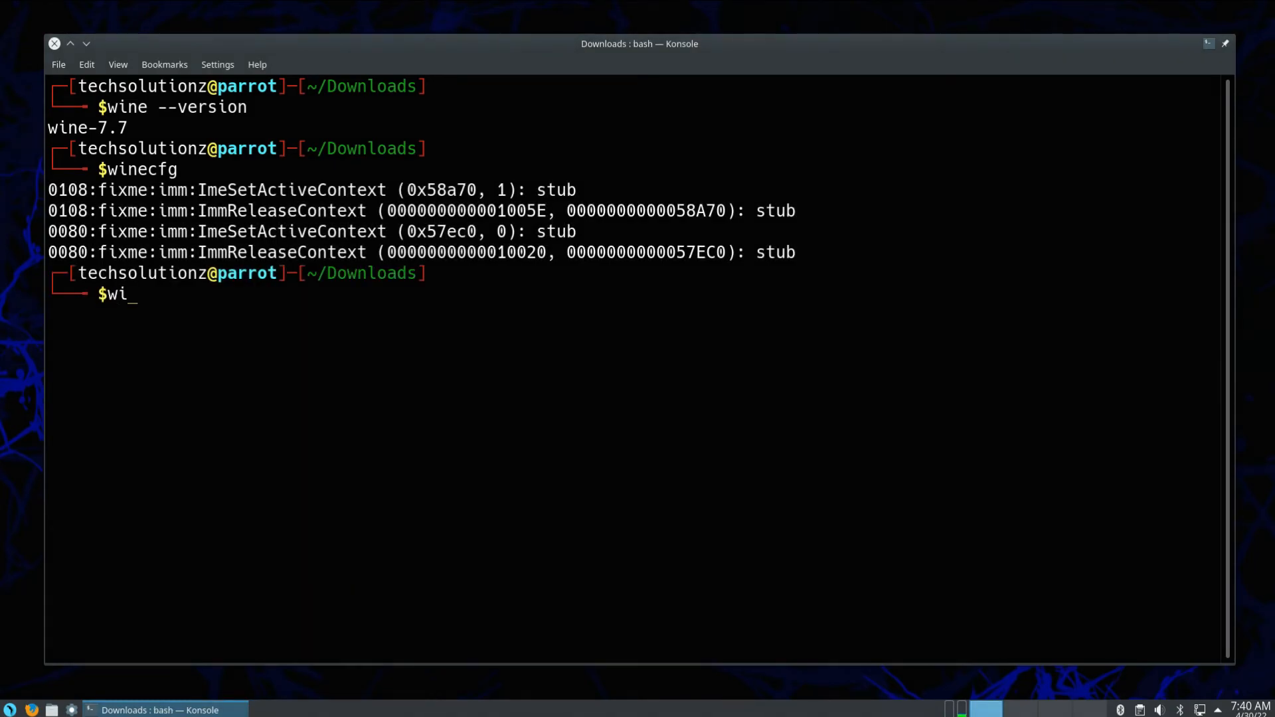